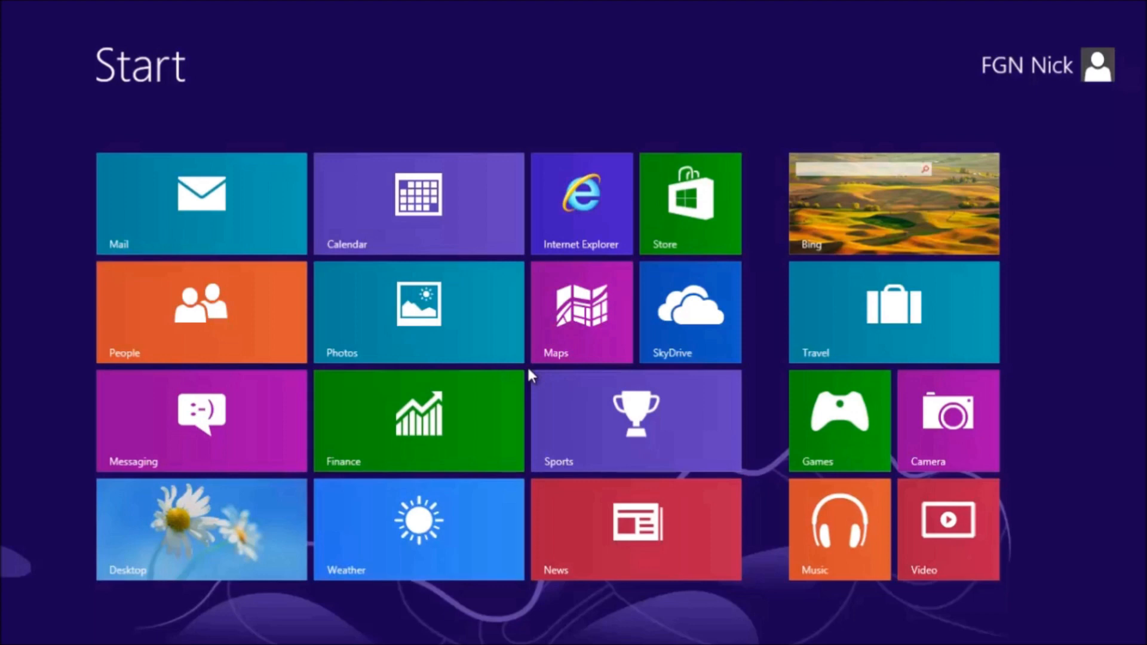
mouse_move(520, 365)
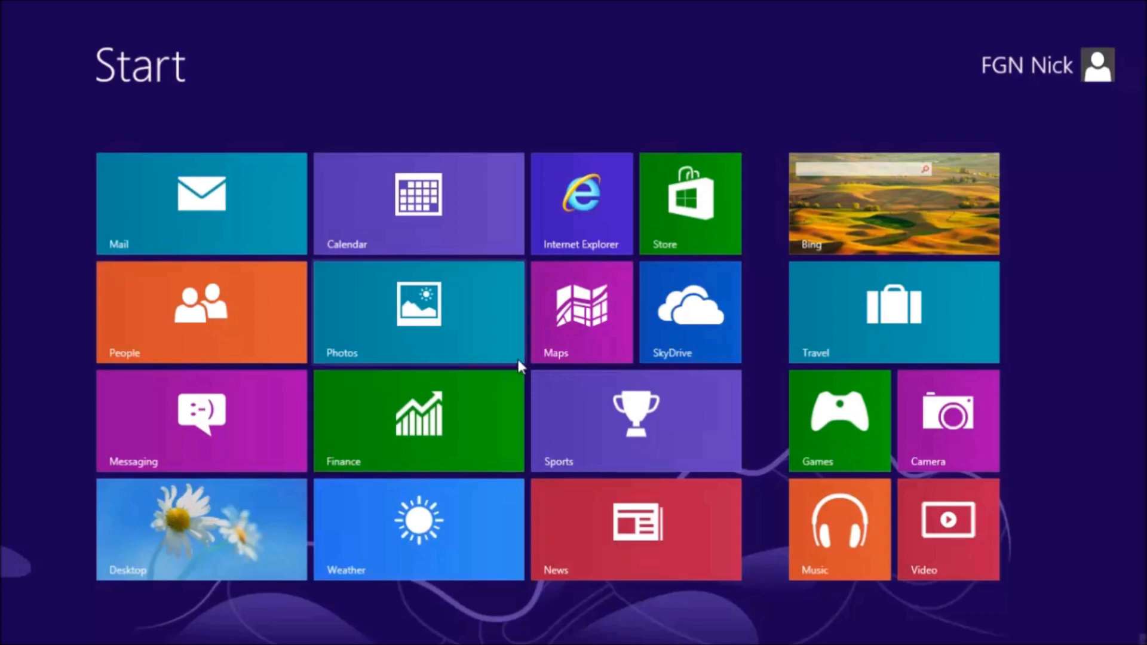
mouse_move(388, 314)
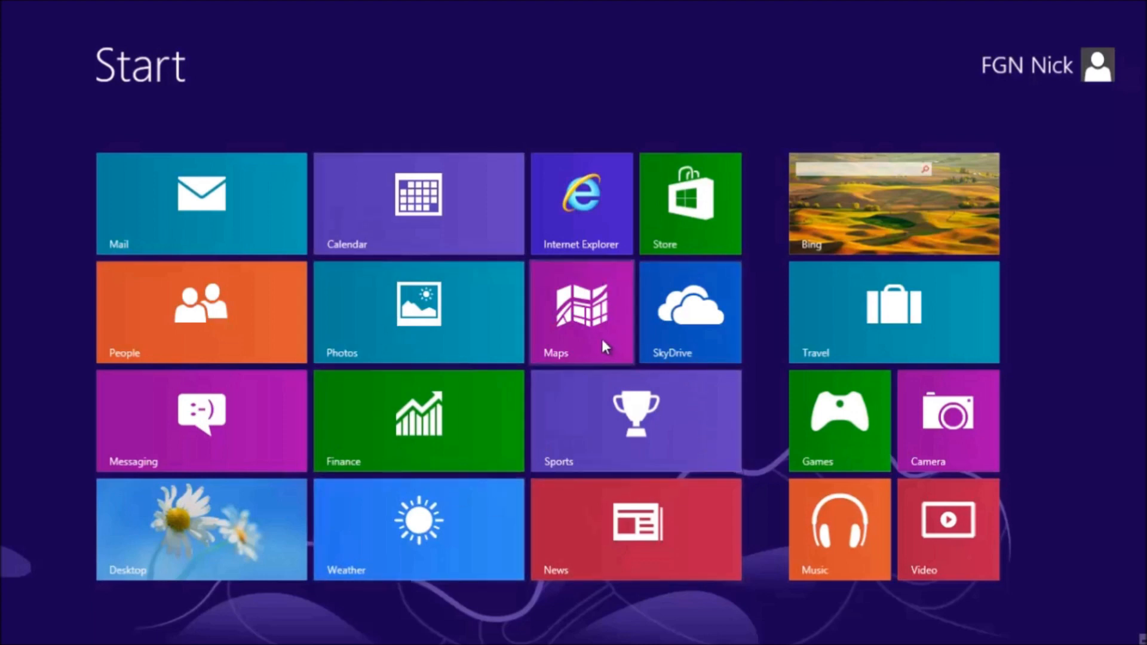
mouse_move(154, 73)
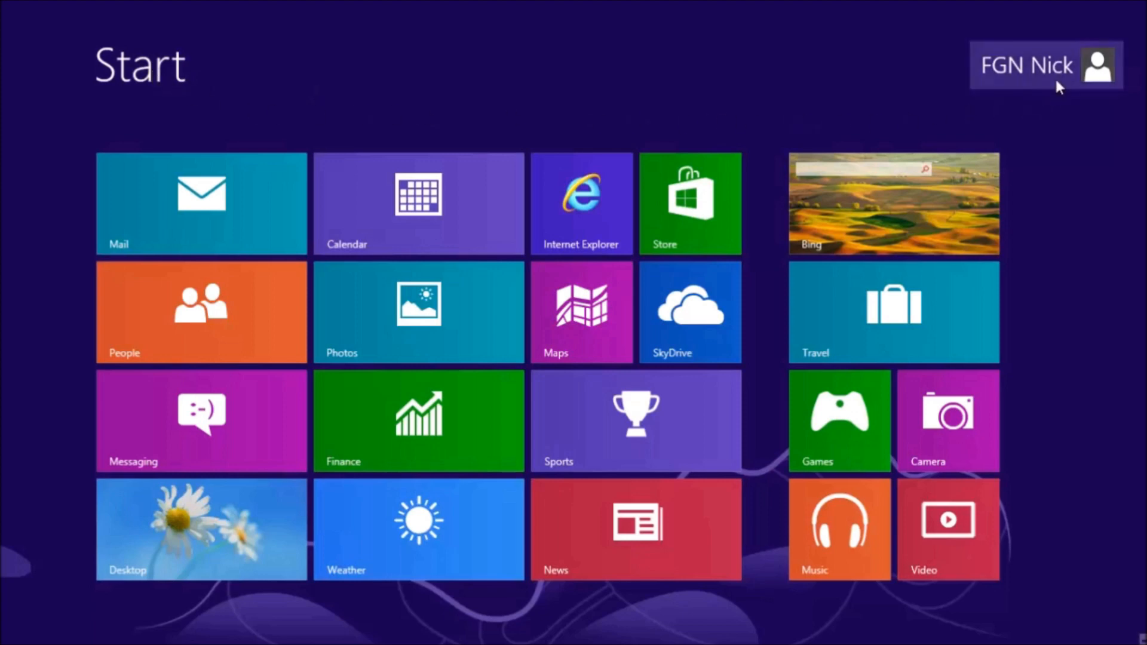
mouse_move(1039, 114)
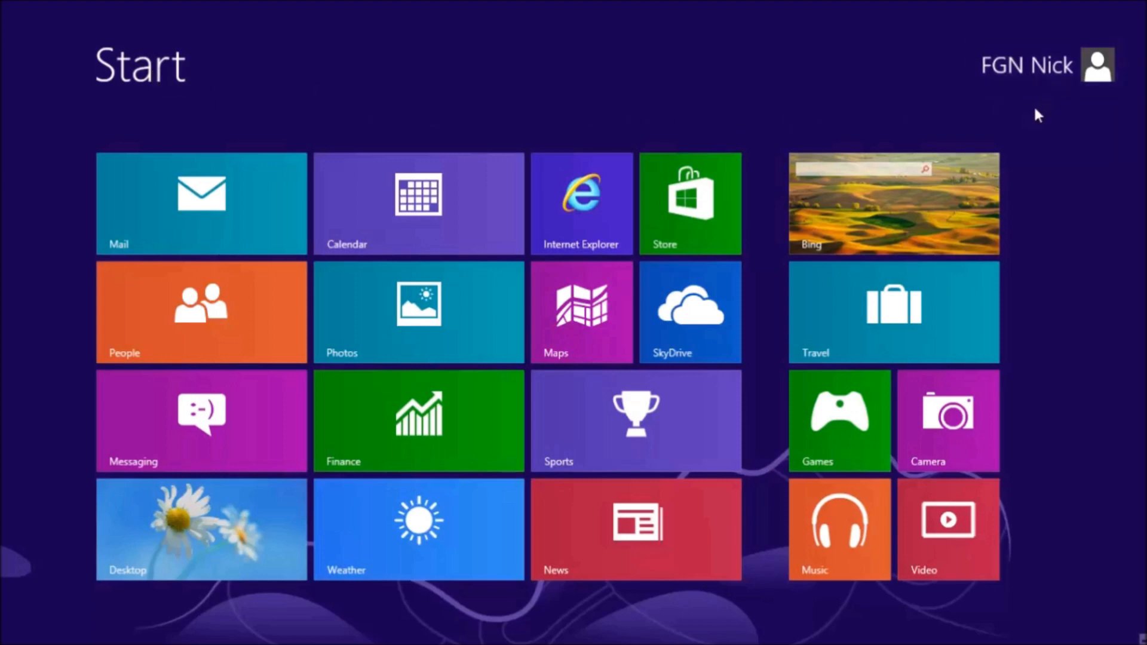
mouse_move(1000, 110)
text(micr)
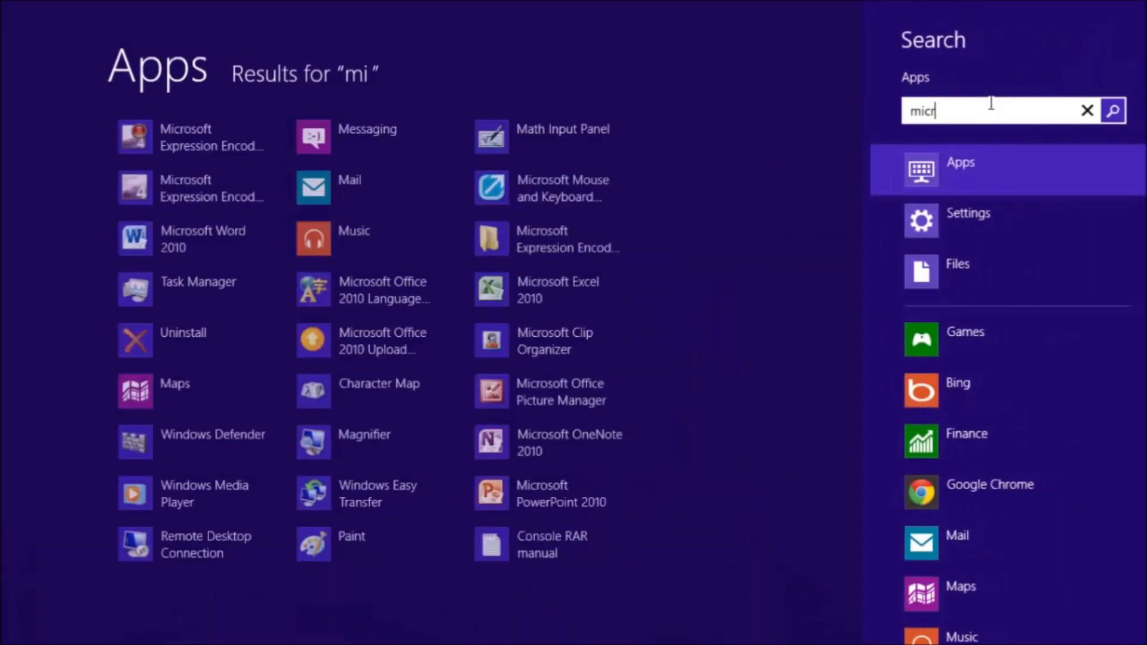
Complete the search term "microsoft" to list the twelve Microsoft apps.
text(osoft)
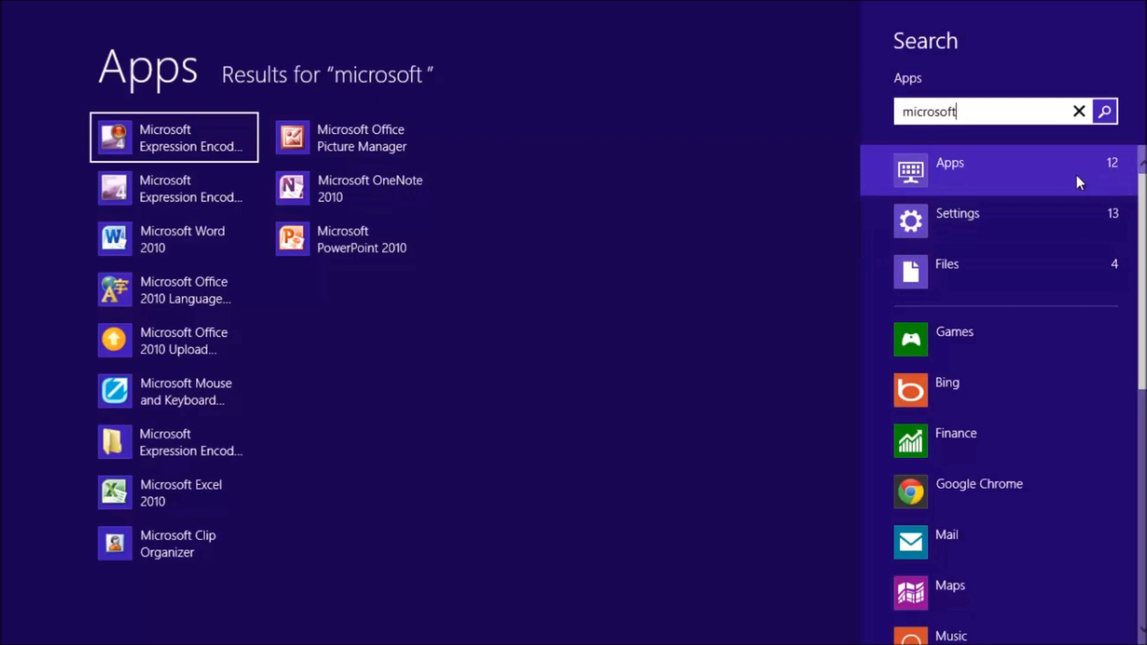
mouse_move(965, 180)
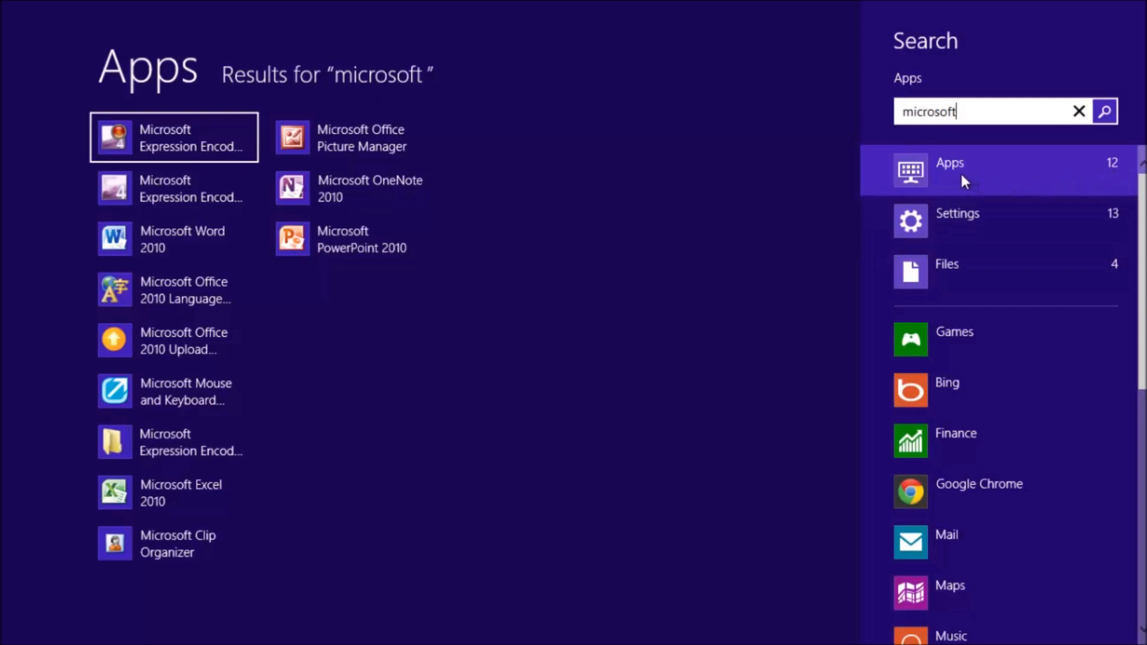
mouse_move(860, 198)
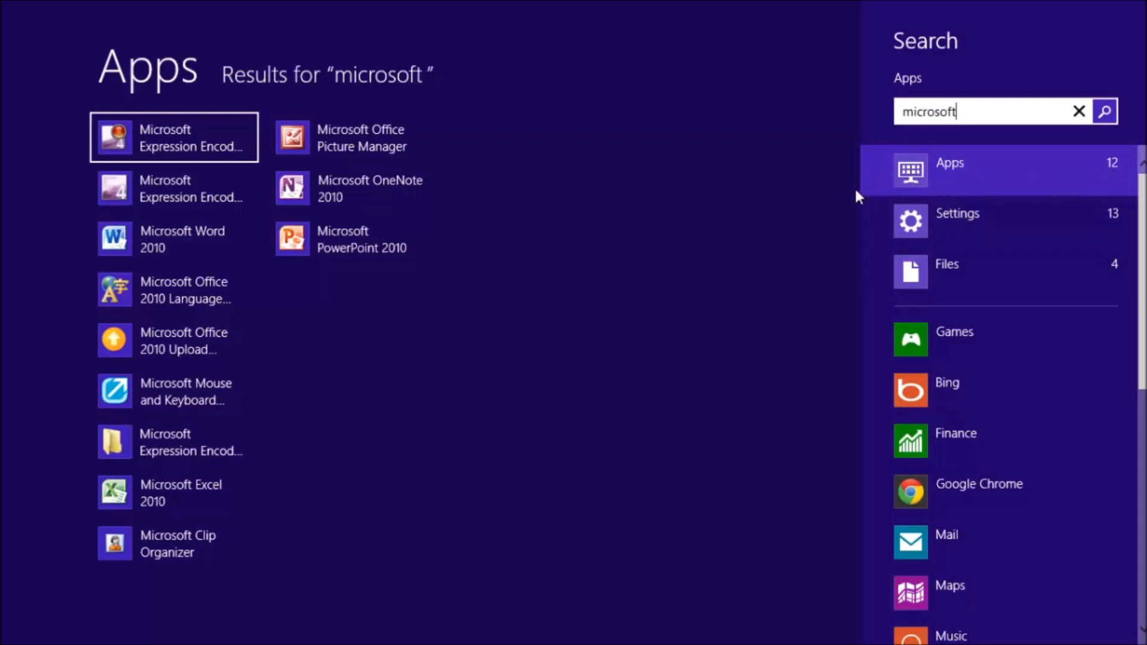
mouse_move(907, 343)
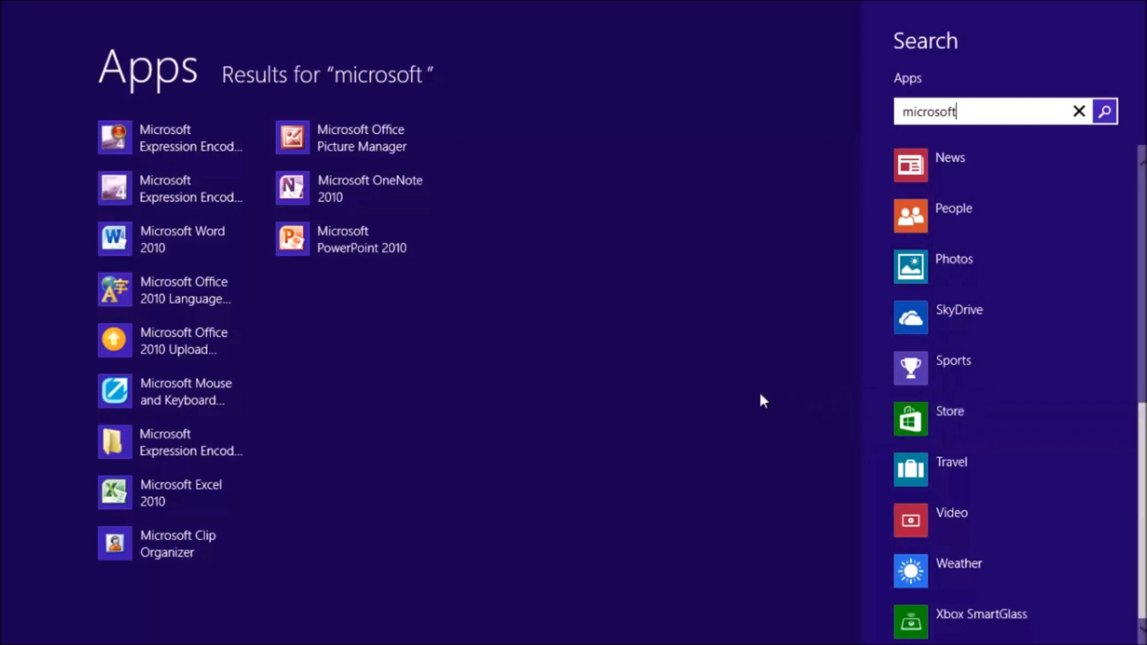
mouse_move(482, 407)
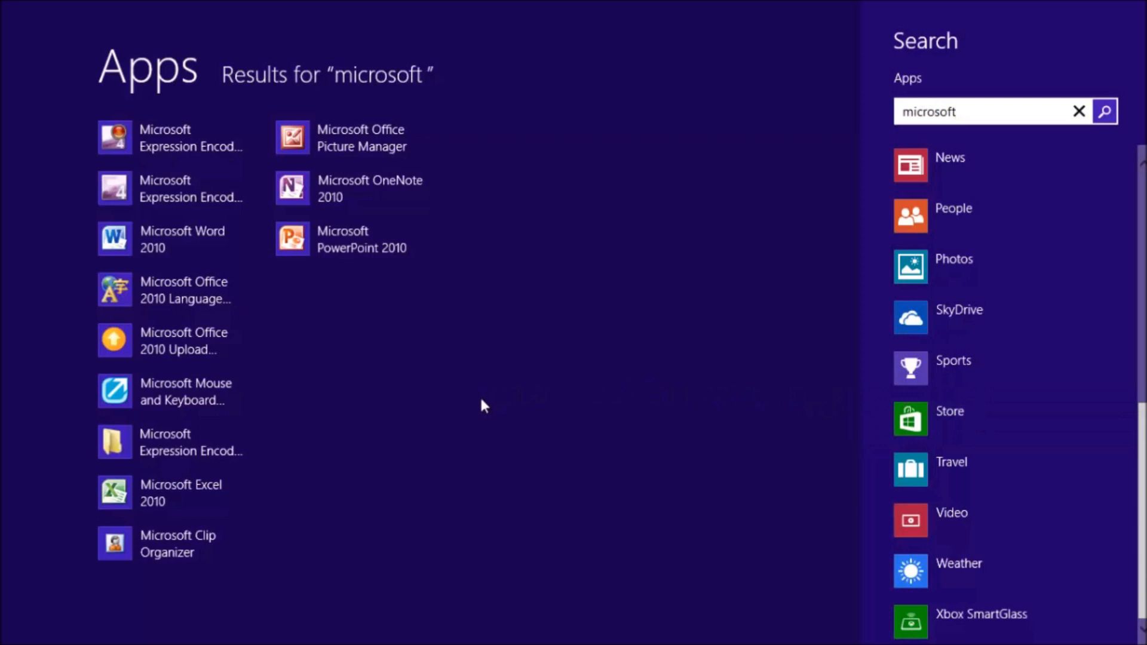
mouse_move(430, 389)
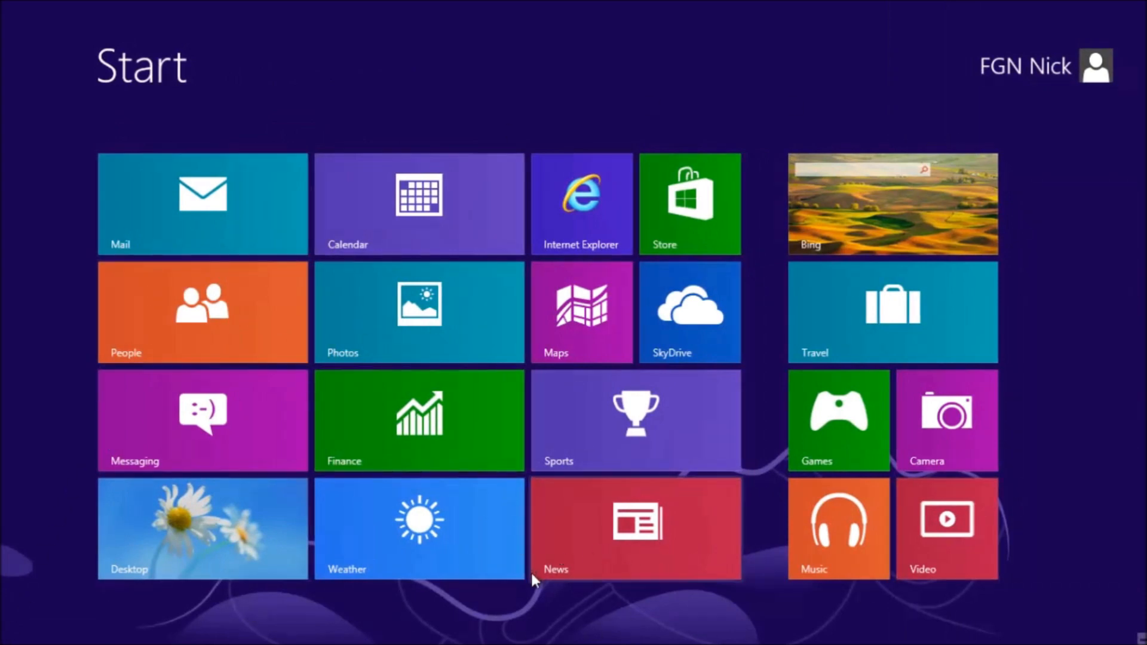
Leave the search results by selecting an entry in the running-apps list.
click(202, 527)
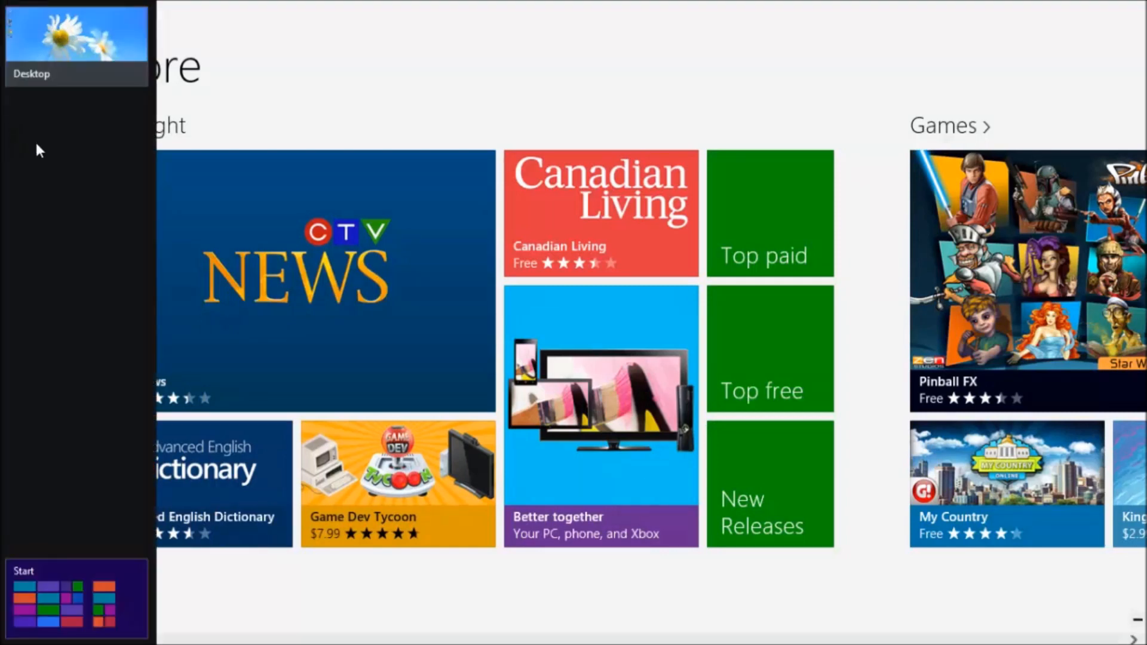
mouse_move(100, 180)
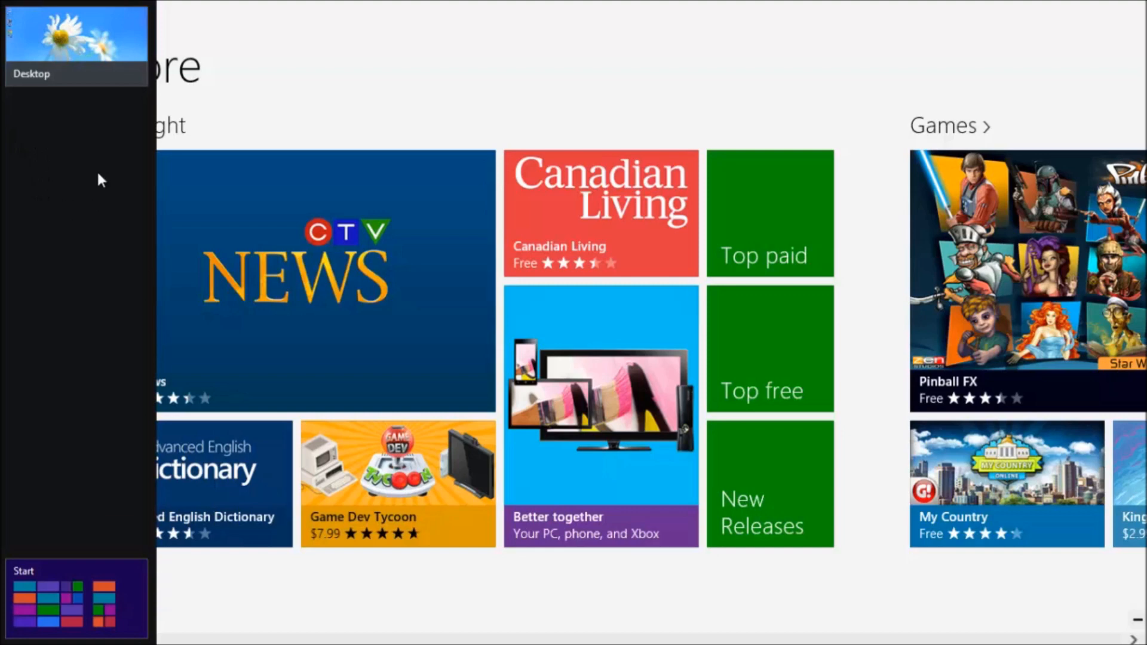
mouse_move(65, 276)
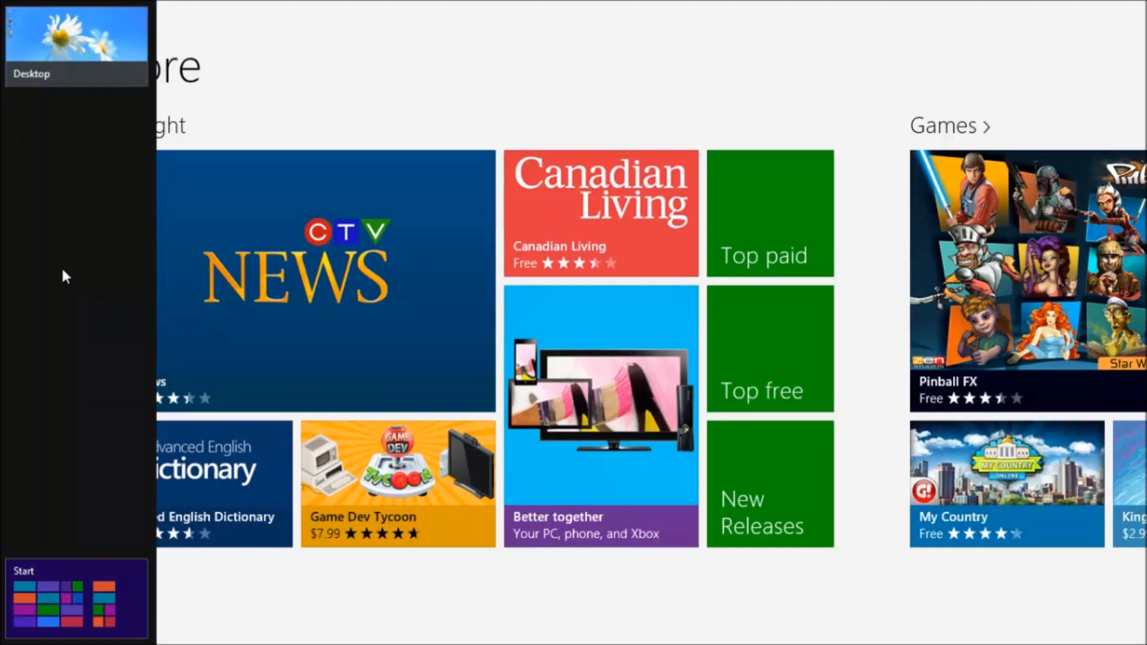
mouse_move(69, 267)
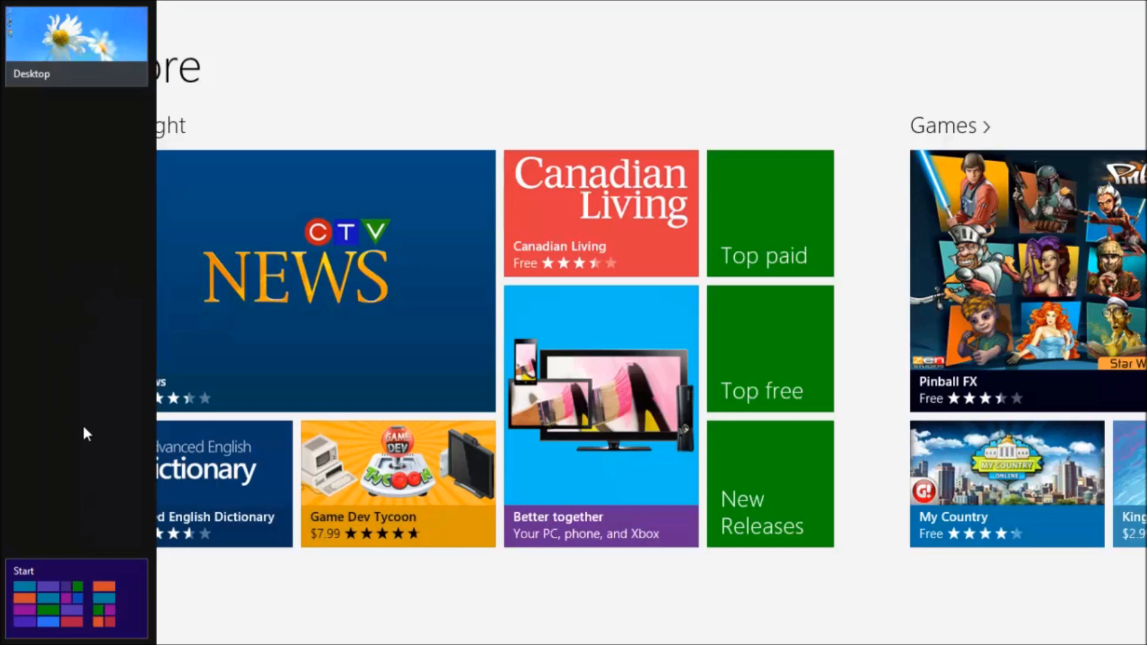
mouse_move(85, 423)
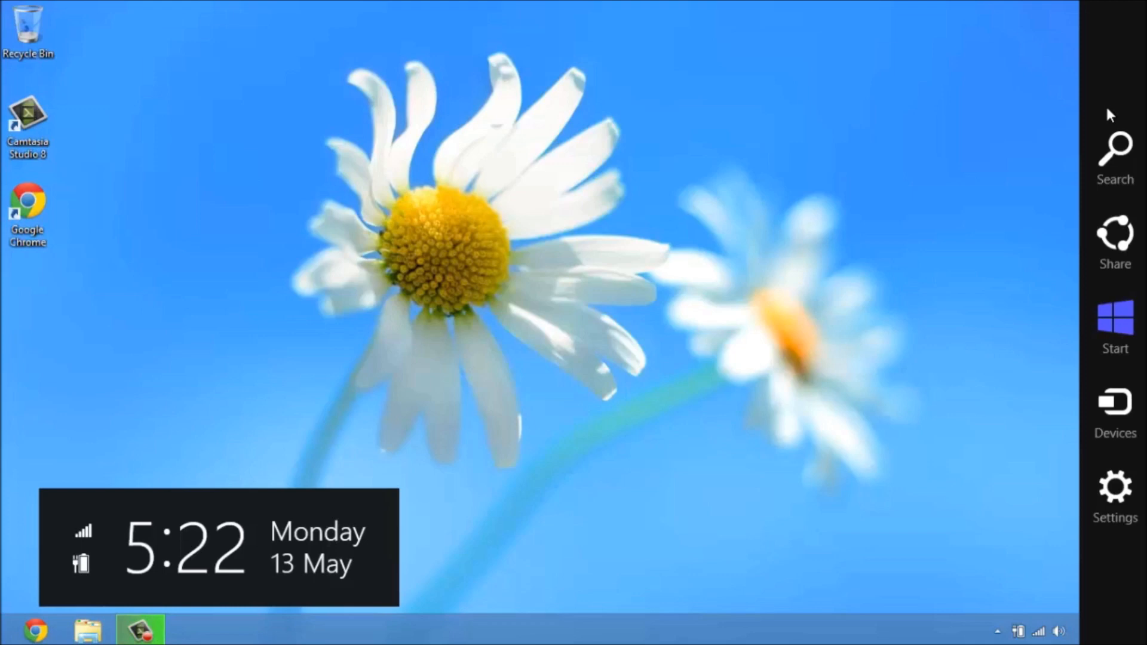
mouse_move(1116, 153)
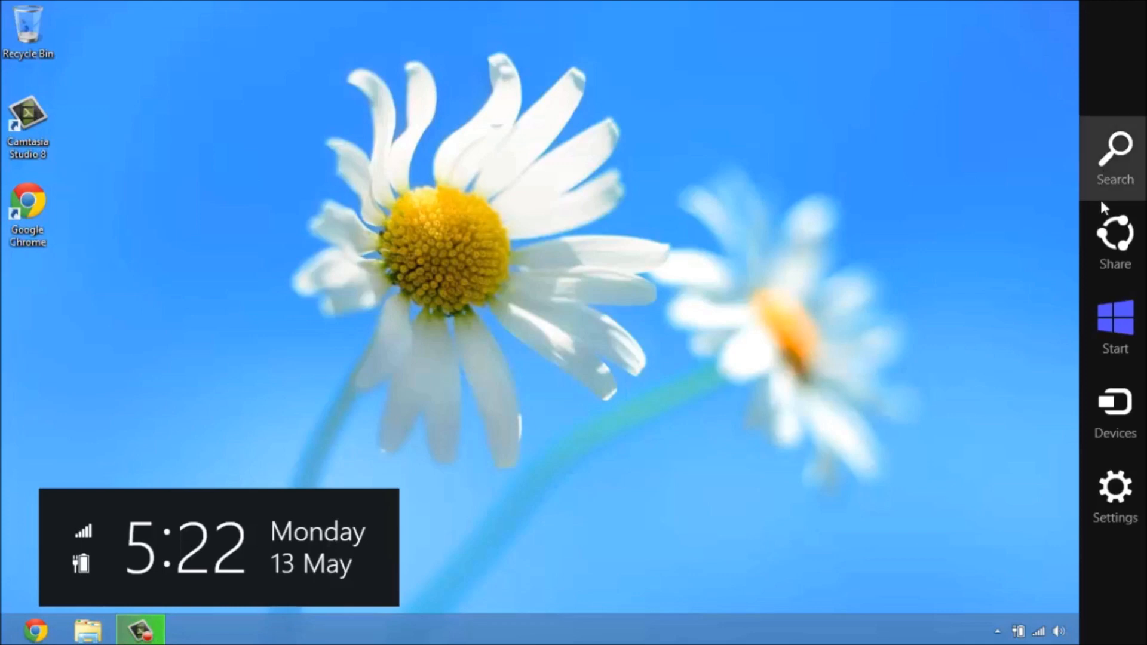
Open the Settings charm on the desktop to show Control Panel, Personalization and PC info.
click(1115, 490)
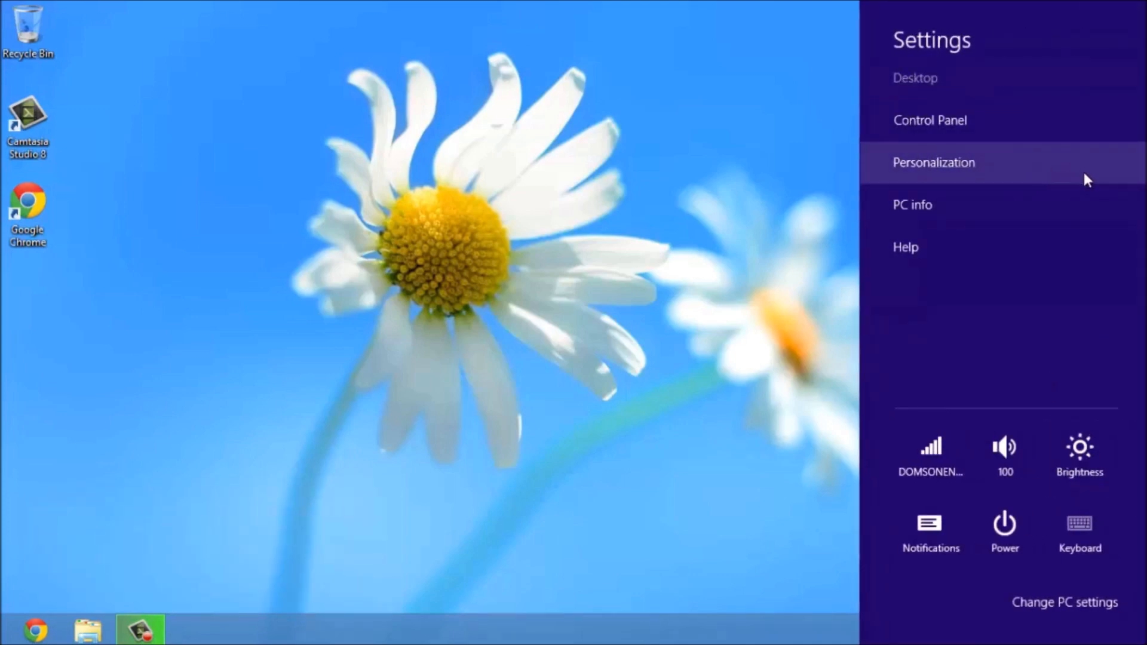
mouse_move(995, 247)
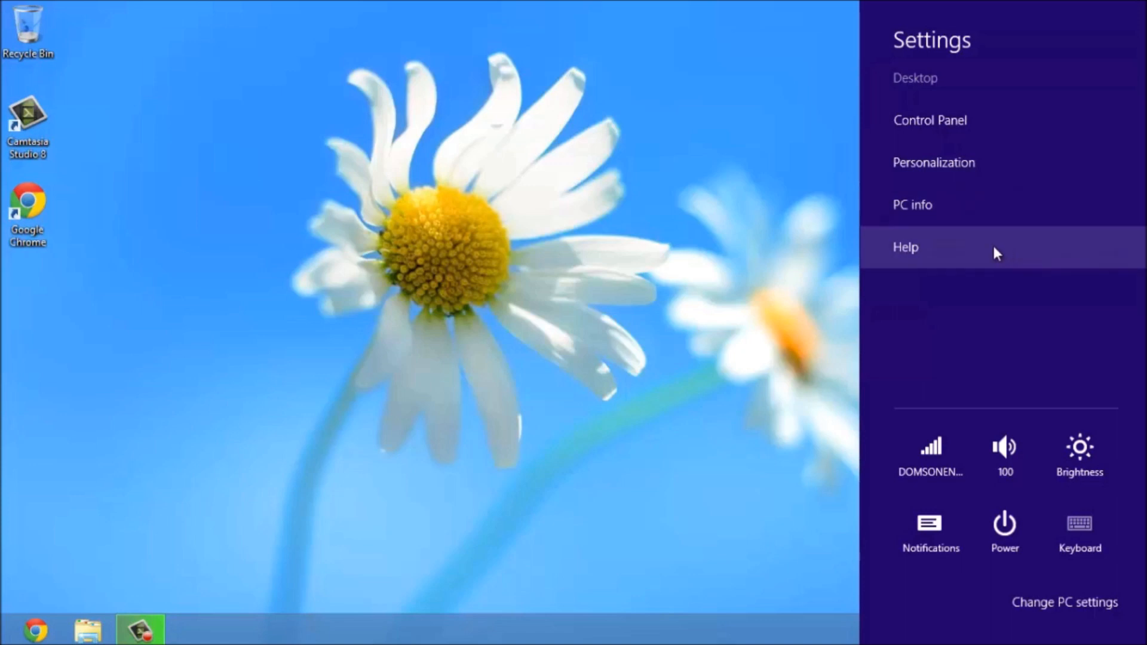
mouse_move(991, 252)
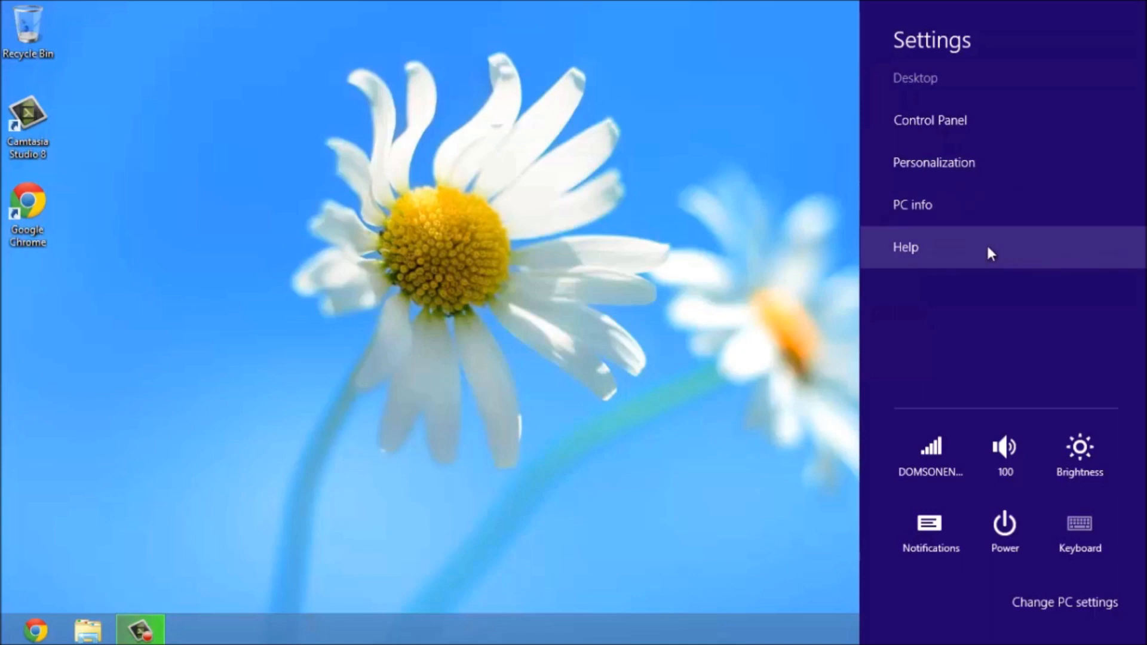
mouse_move(982, 313)
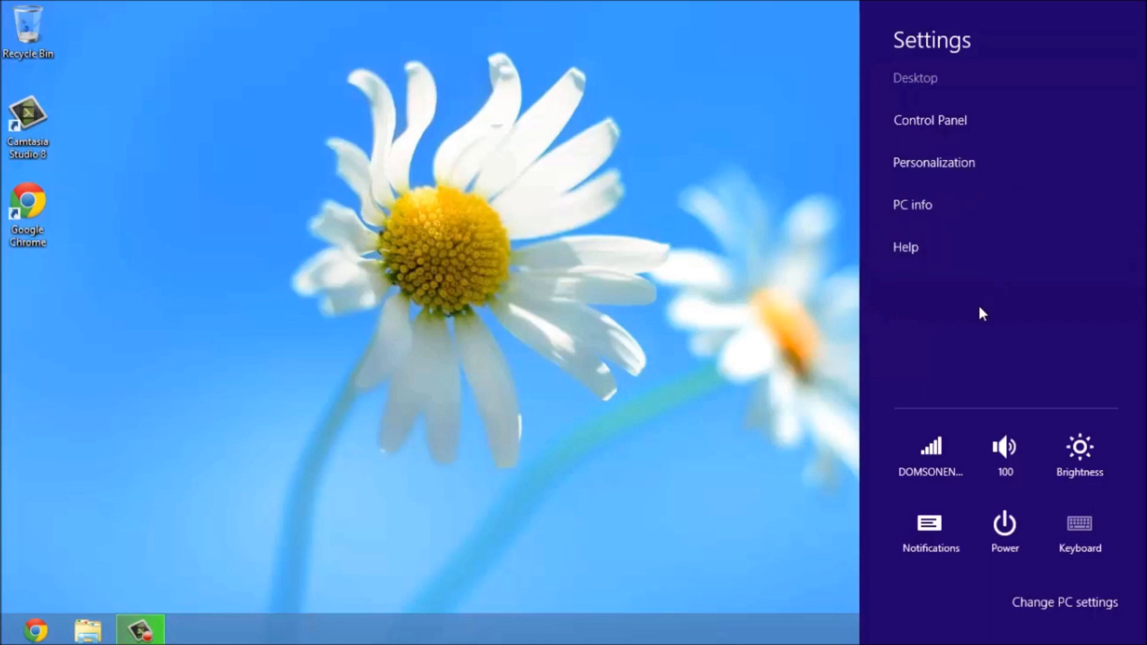